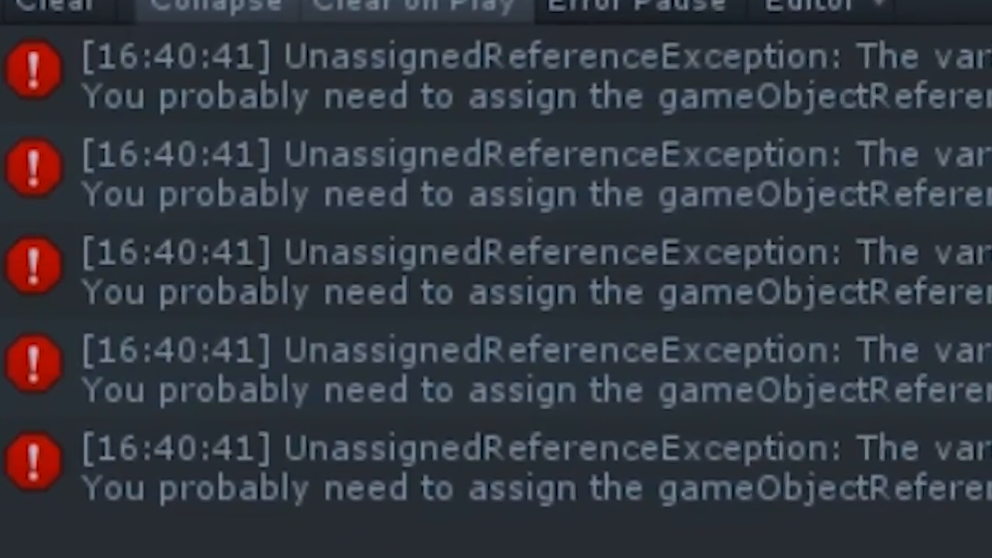
# Step: Add an empty listener slot under Pointer Enter and bring up the Add New Event Type list
pyautogui.hscroll(3)
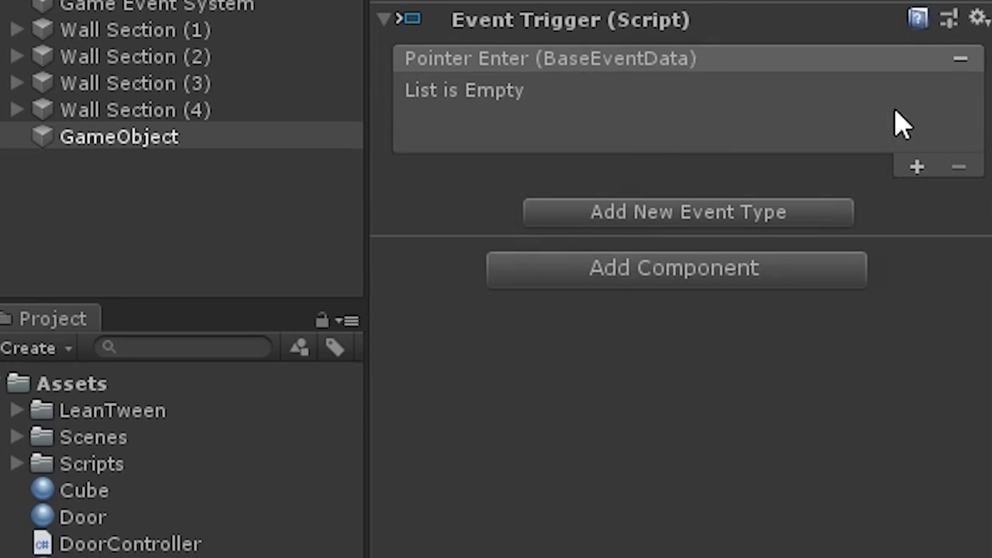
pyautogui.click(916, 166)
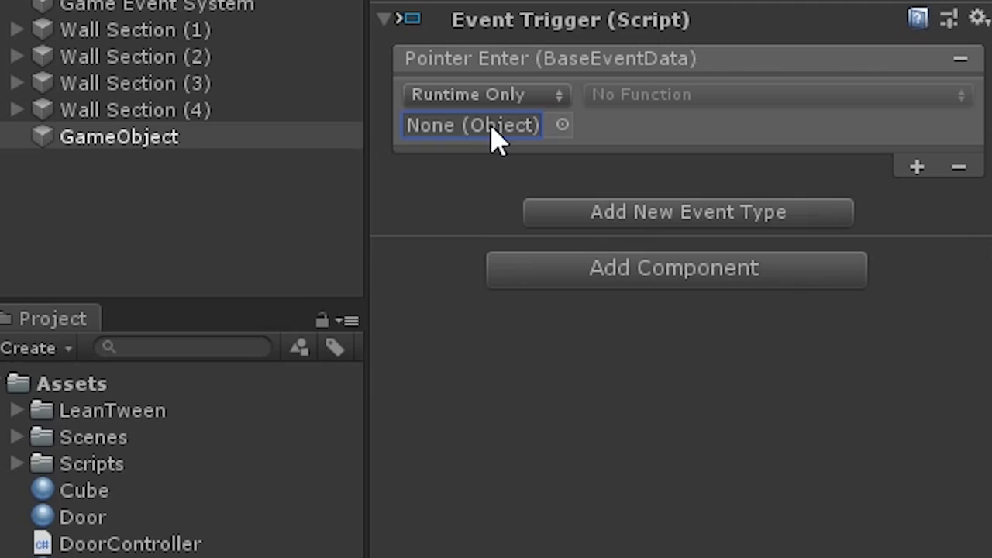
pyautogui.click(686, 211)
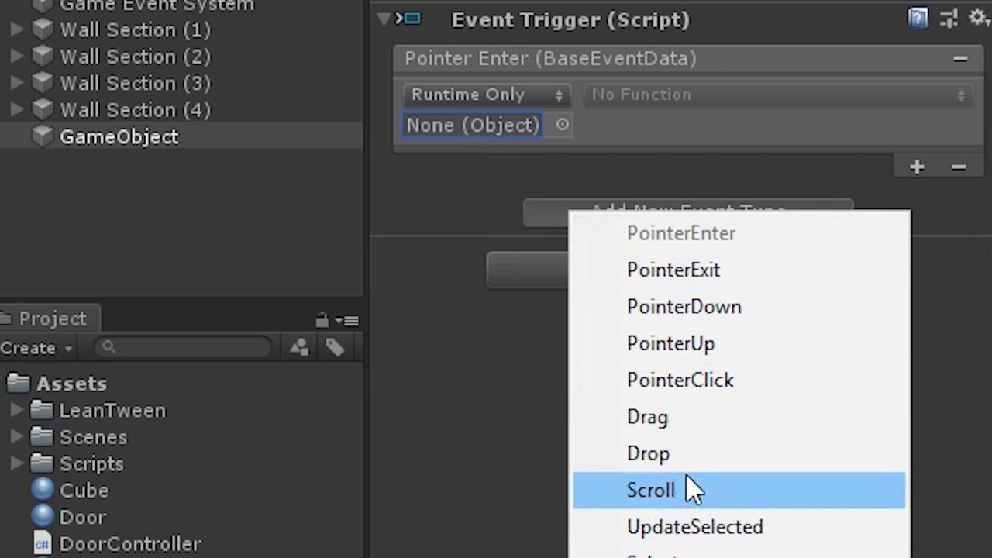
pyautogui.click(651, 490)
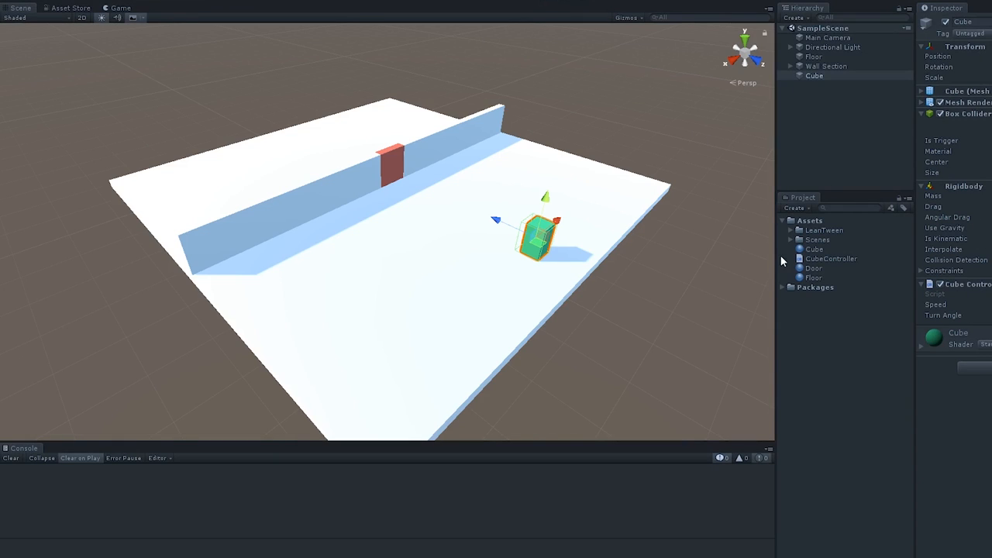
# Step: Create a C# script named GameEvents and open it in Visual Studio
pyautogui.click(121, 8)
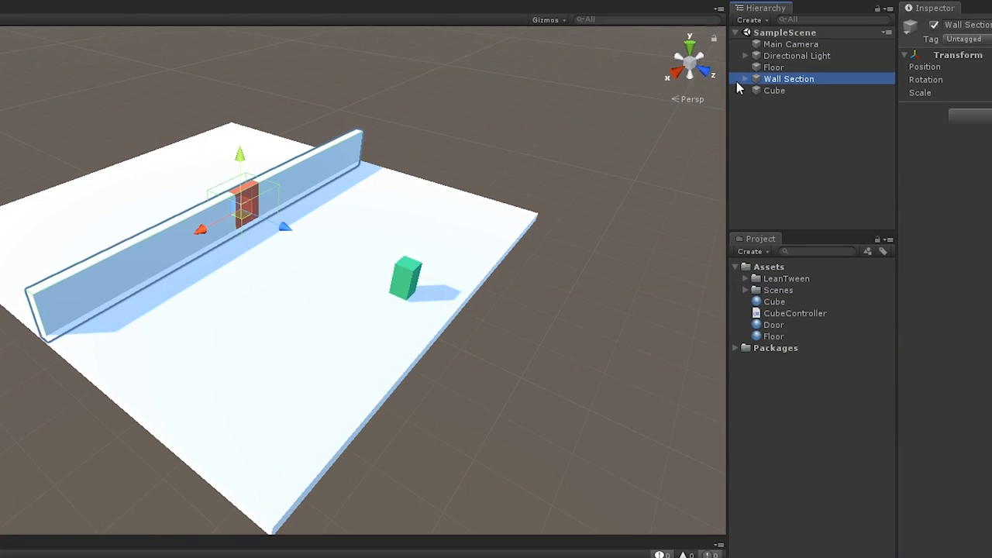
pyautogui.click(744, 77)
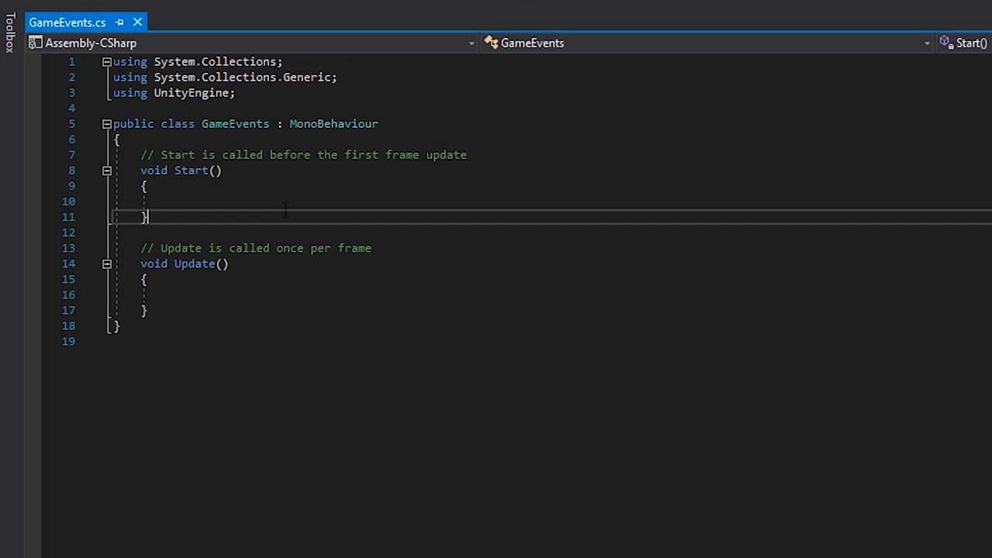
# Step: Declare static GameEvents current set in Awake, event Action onDoorwayTriggerEnter and its DoorwayTriggerEnter method
pyautogui.write('public static GameEvents current;')
pyautogui.write('current = this;')
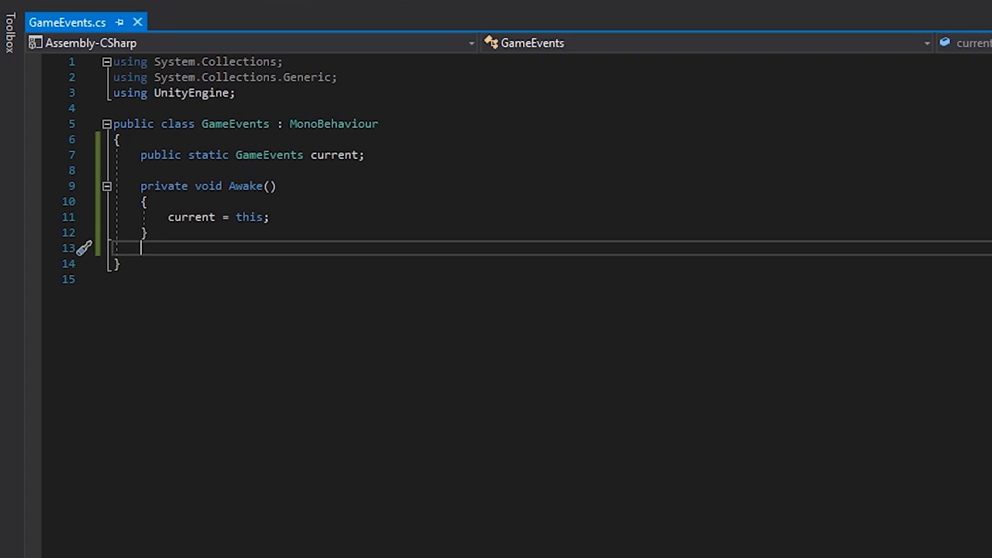
pyautogui.press('enter')
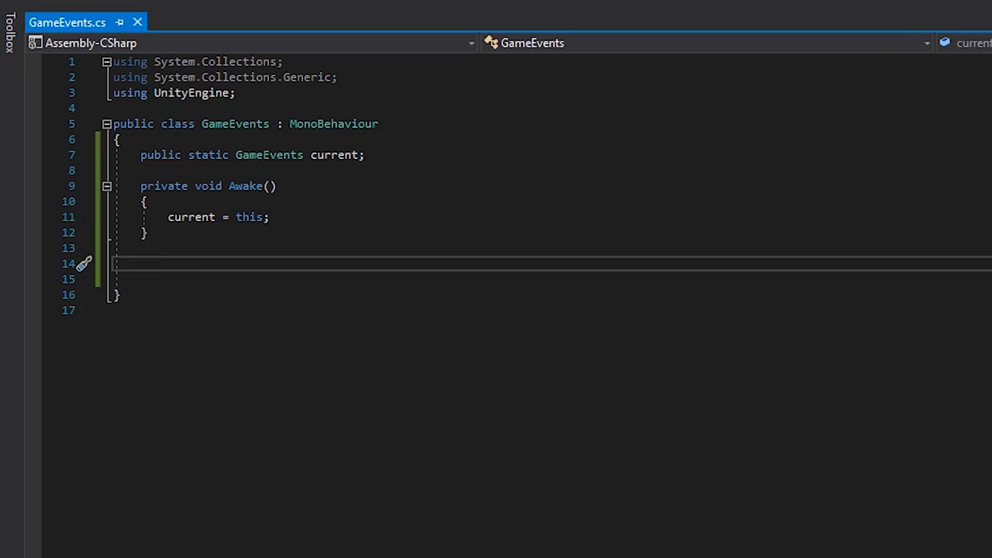
pyautogui.write('public event Action')
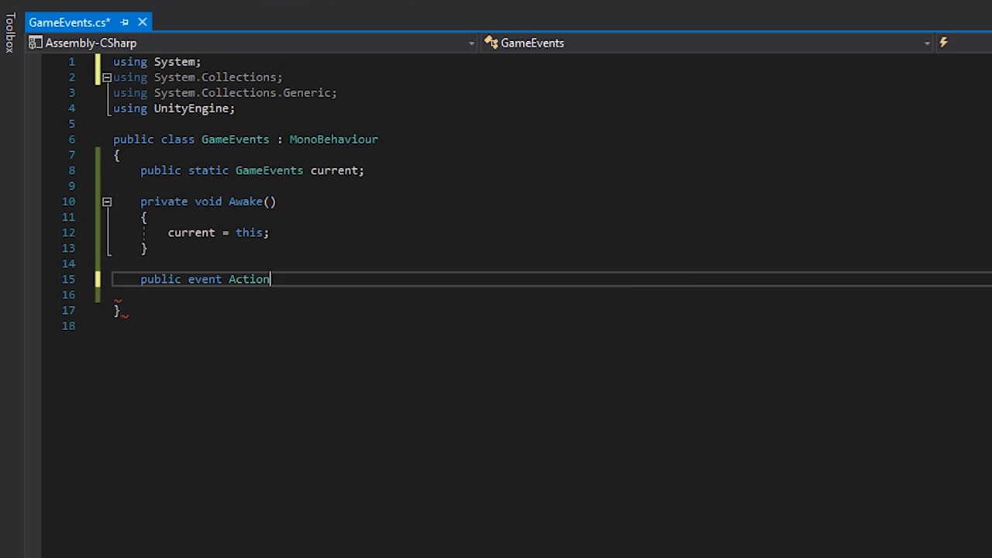
pyautogui.write('onDoorwayTriggerEnter')
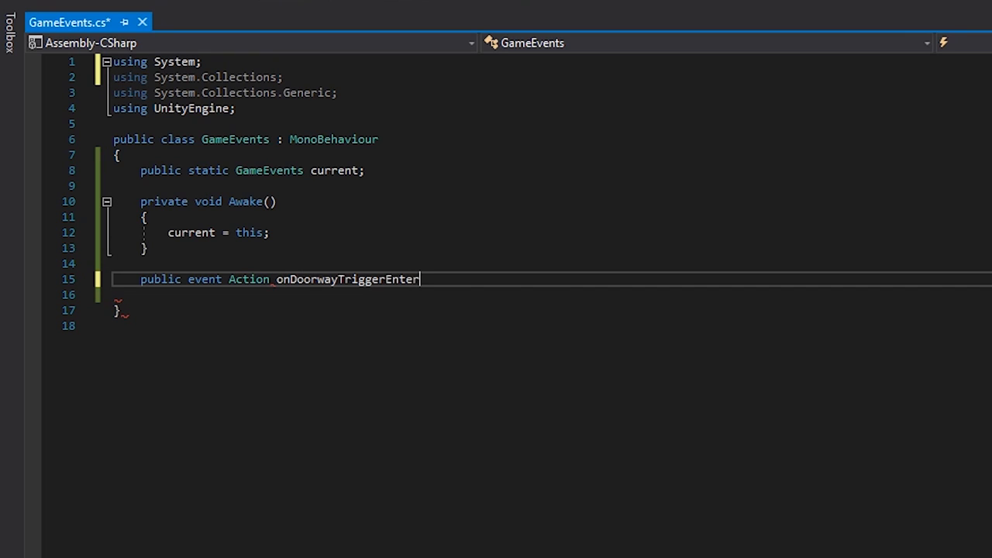
pyautogui.write(';')
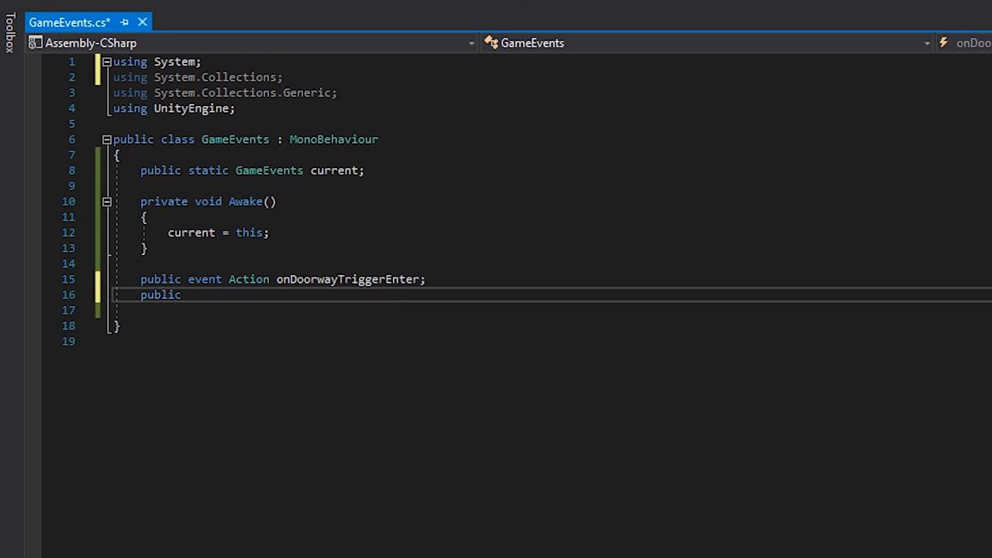
pyautogui.write('void DoorwayTri')
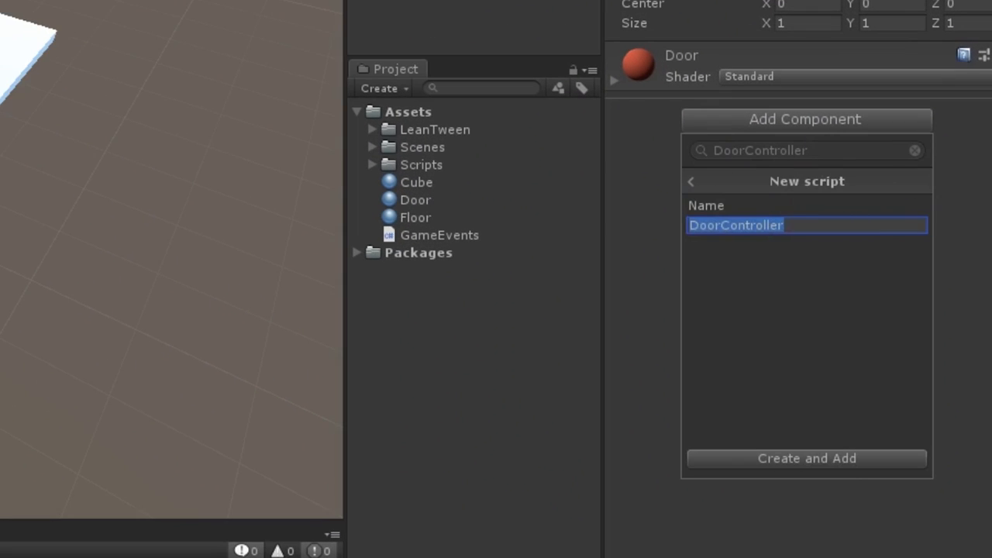
# Step: Create DoorController on the door and subscribe OnDoorwayOpen to GameEvents.current.onDoorwayTriggerEnter in Start
pyautogui.click(806, 459)
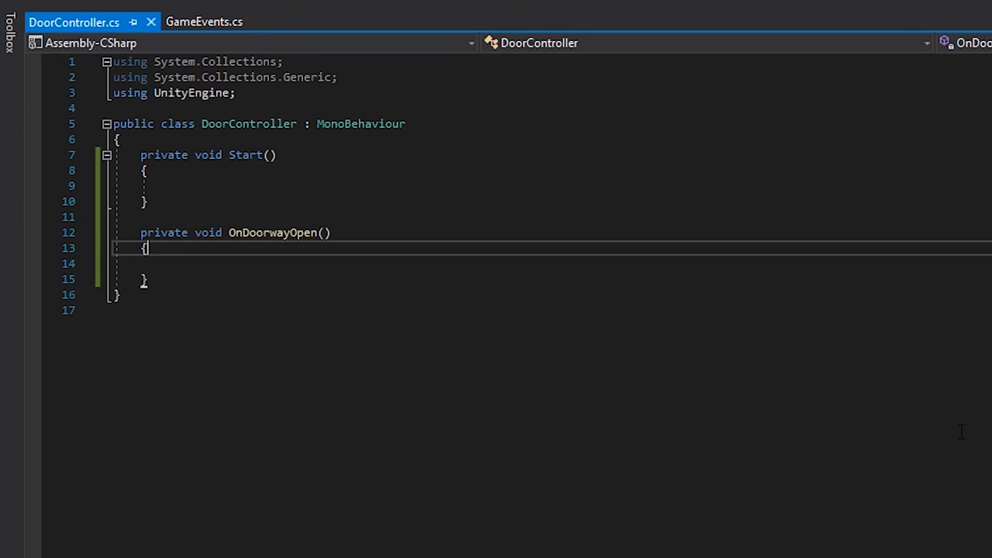
pyautogui.write('GameEvents.current.onDoorwayTriggerEnter = O')
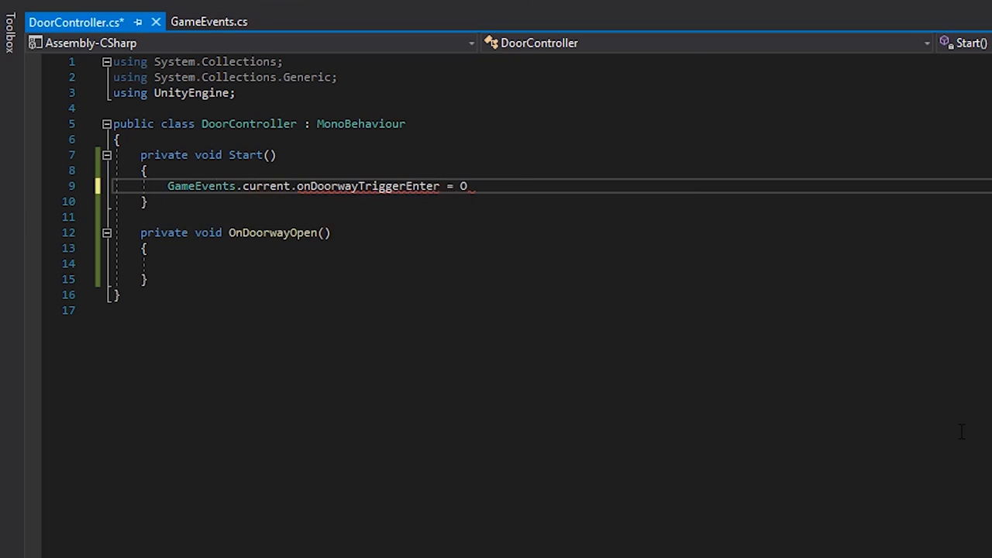
pyautogui.write('nDoorwayOpen;')
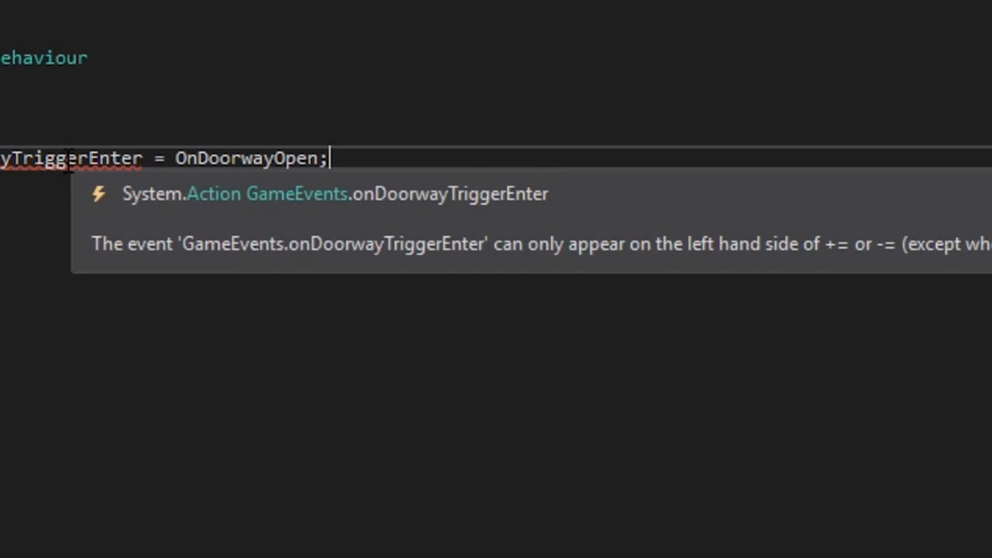
pyautogui.moveTo(155, 158)
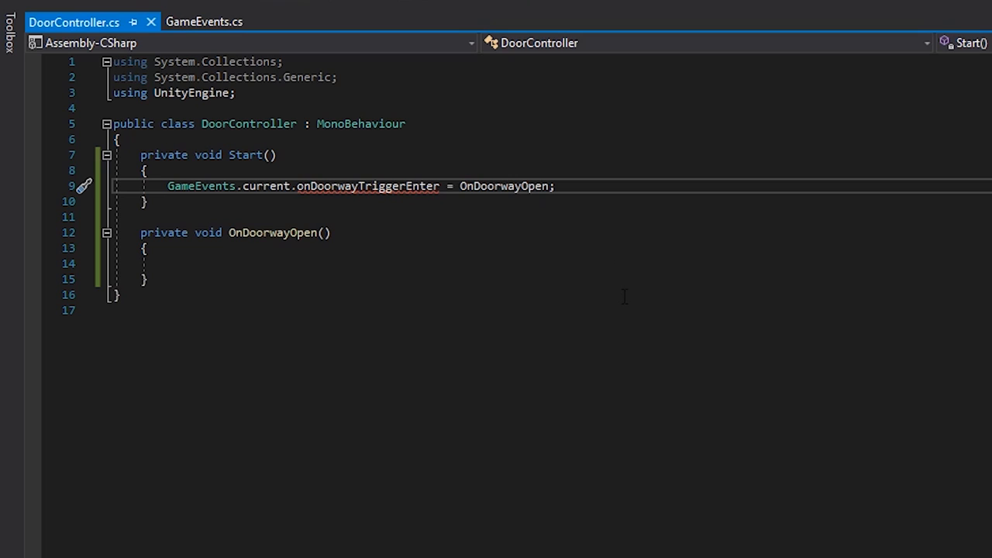
pyautogui.write('+')
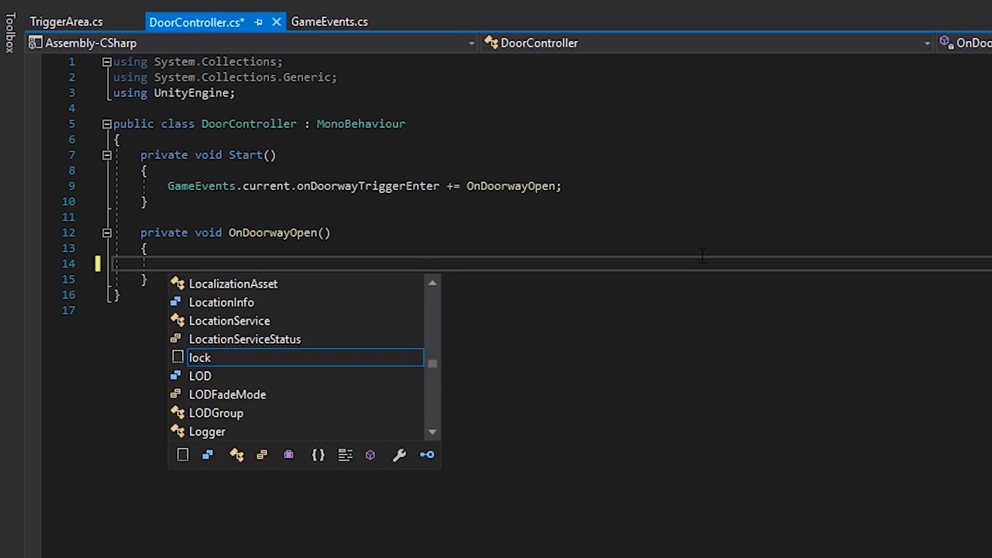
# Step: Tween the door with LeanTween.moveLocalY(gameObject, 1.6f, 1f).setEaseOutQuad() in OnDoorwayOpen
pyautogui.write('LeanTween.moveLocalY(gameObject,')
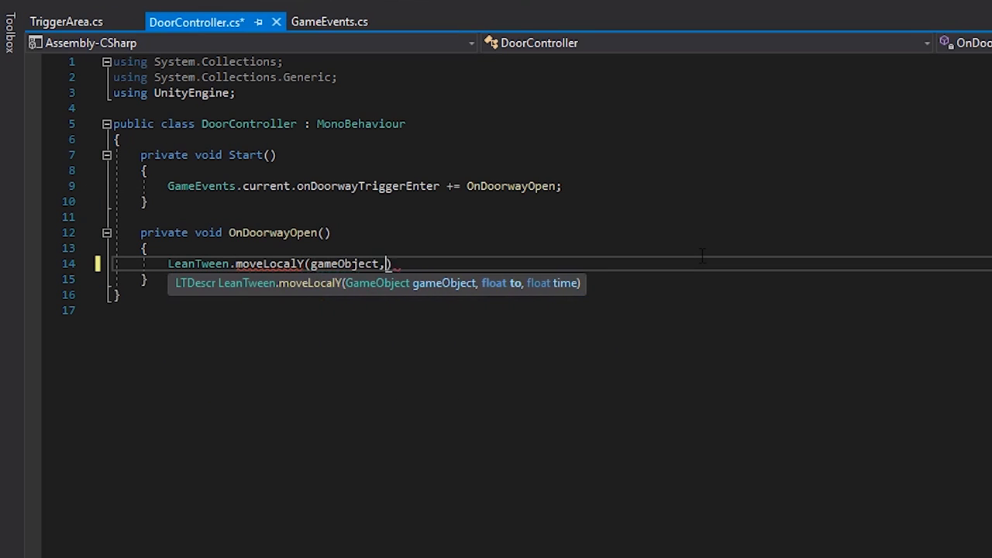
pyautogui.write('1.6f, 1f')
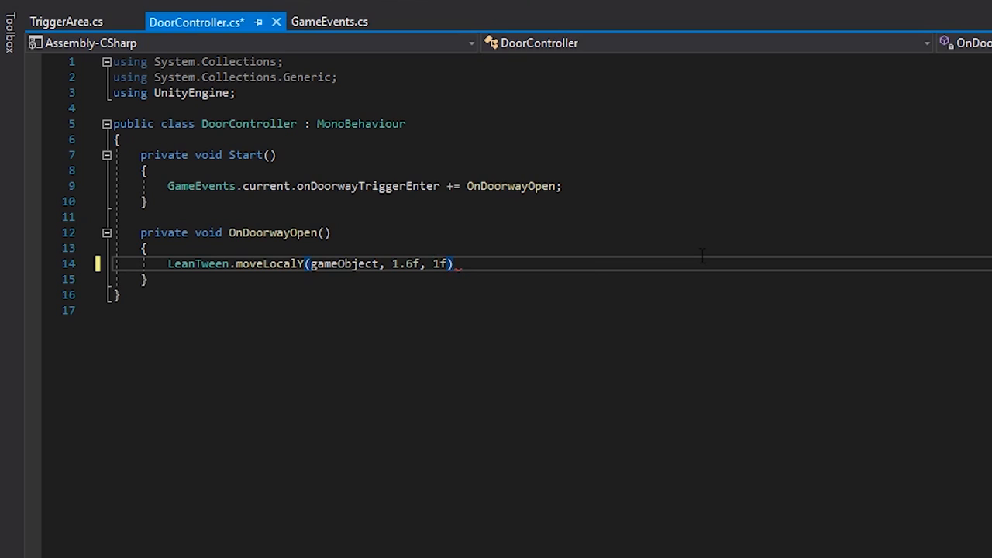
pyautogui.write('.setEaseOutQuad();')
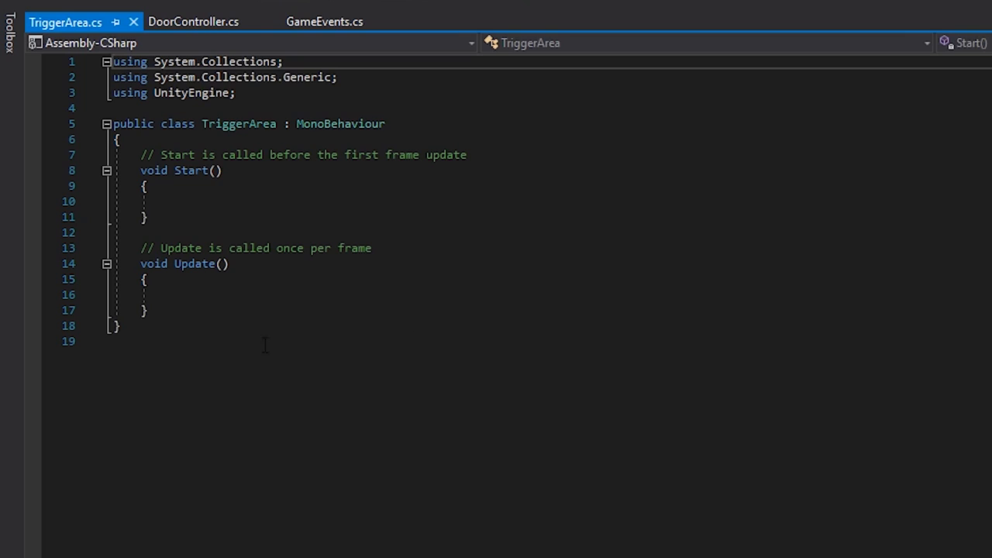
# Step: Begin an OnTrigger callback inside the TriggerArea class
pyautogui.write('OnTr')
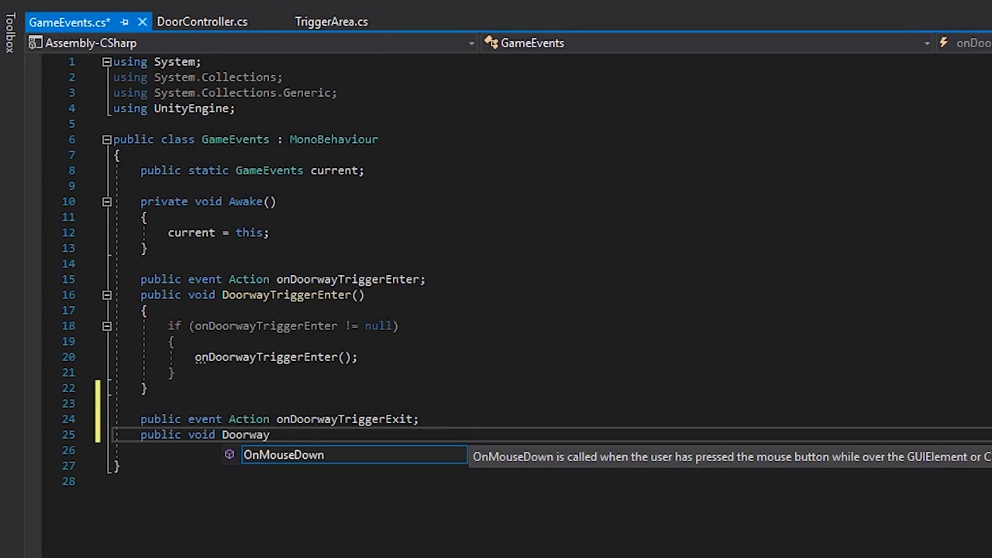
# Step: Add DoorwayTriggerExit() raising the exit event and an OnDoorwayClose handler with a moveLocalY setEaseInQuad tween
pyautogui.write('TriggerExit()')
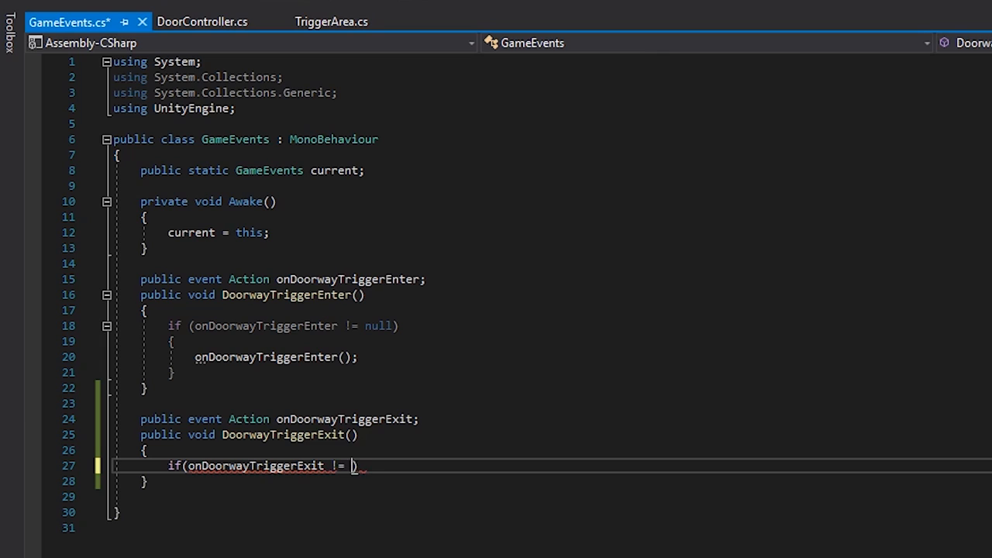
pyautogui.write('null)')
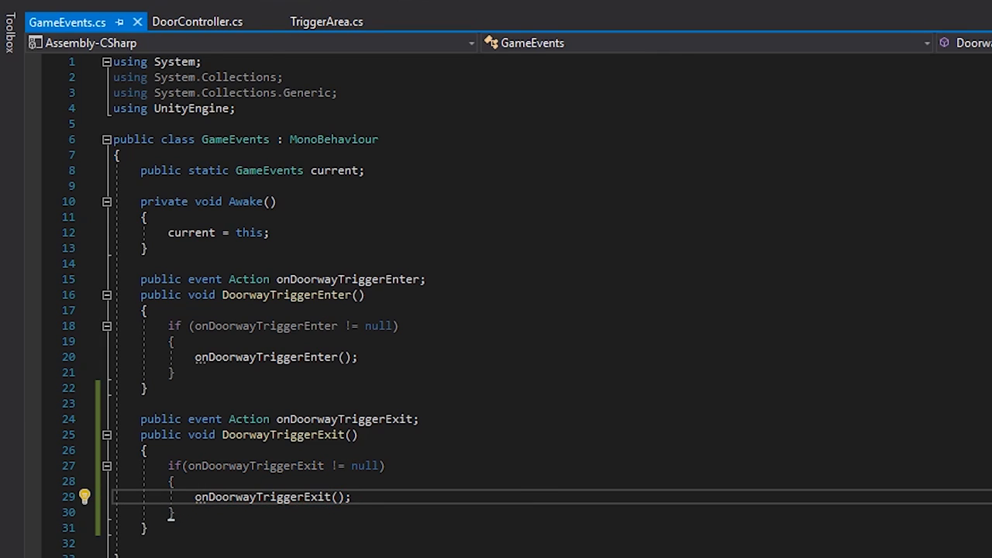
pyautogui.click(198, 22)
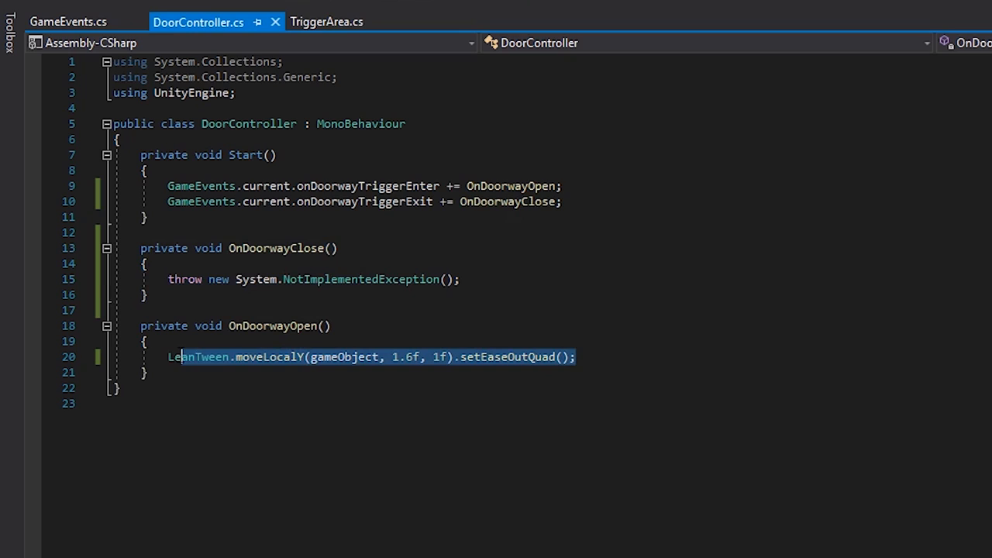
pyautogui.write('LeanTween.moveLocalY(gameObject, 1.6f, 1f).setEaseInQuad();')
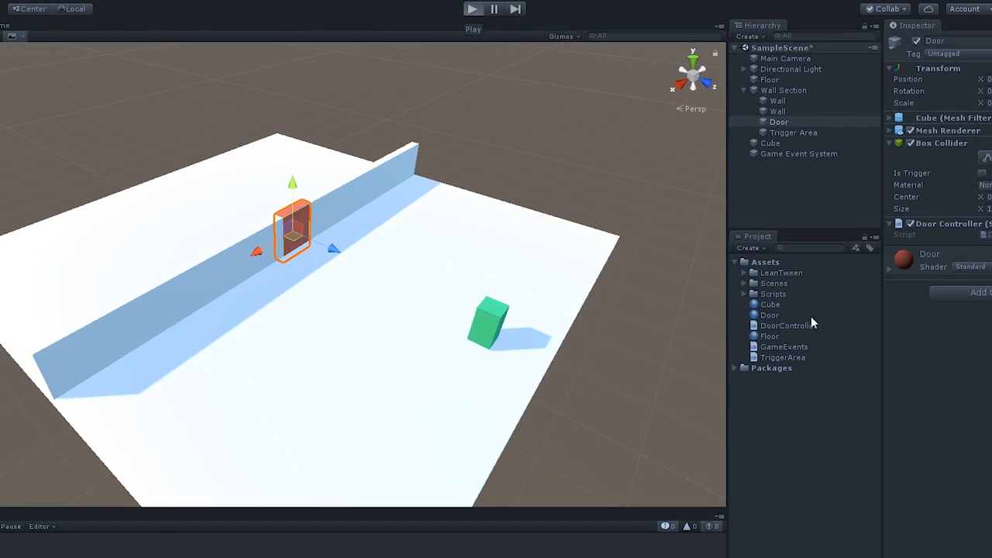
pyautogui.click(472, 10)
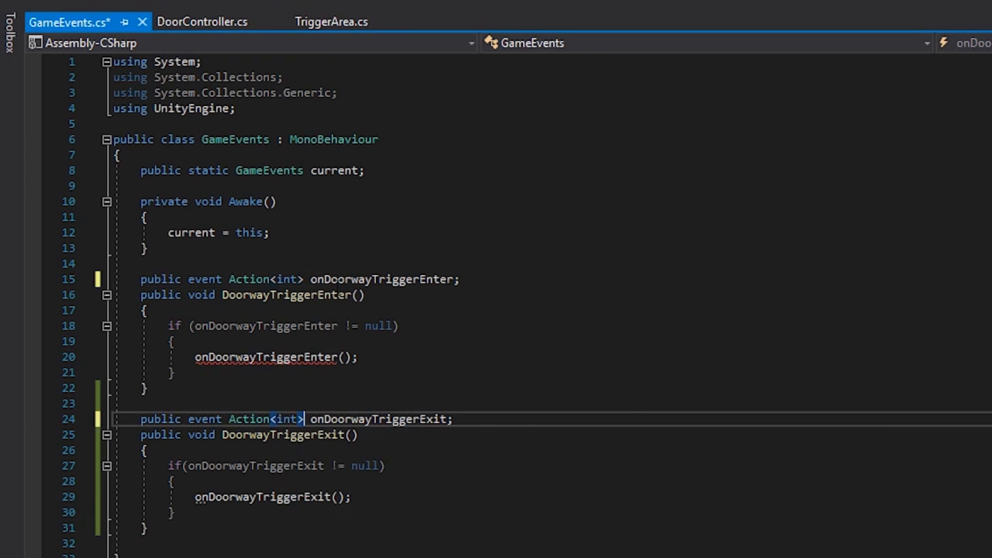
# Step: Add int id parameters to the doorway events so DoorController tweens only when id matches this.id
pyautogui.write('int i')
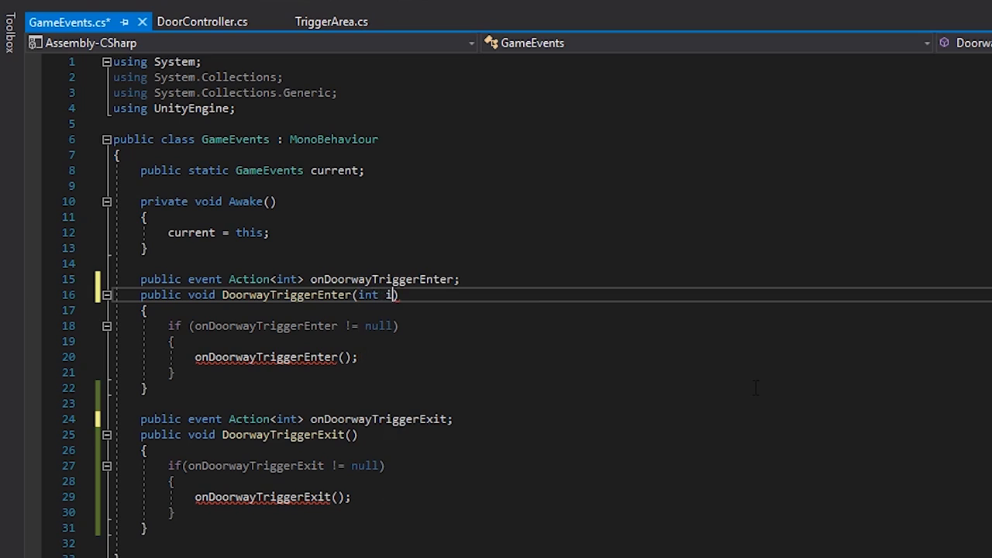
pyautogui.write('d')
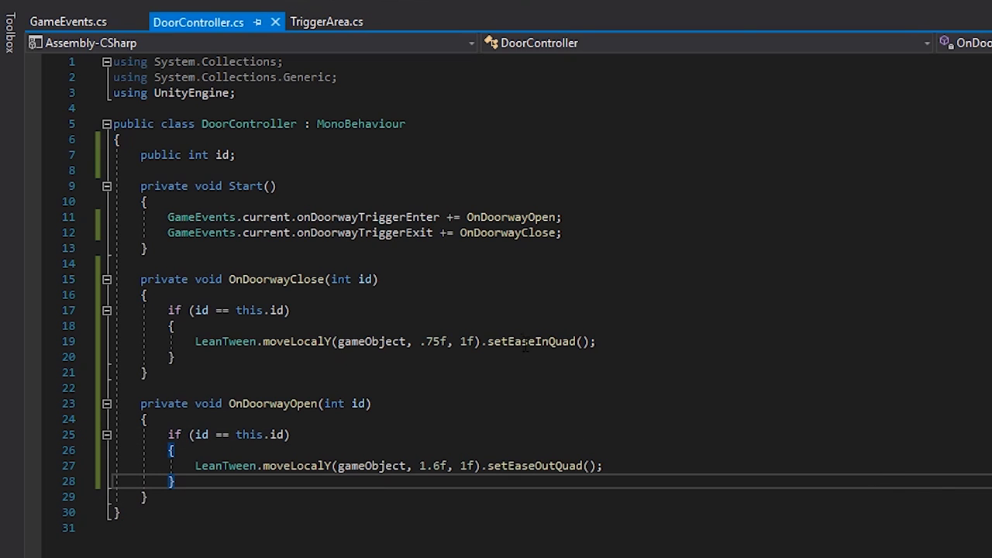
pyautogui.click(326, 22)
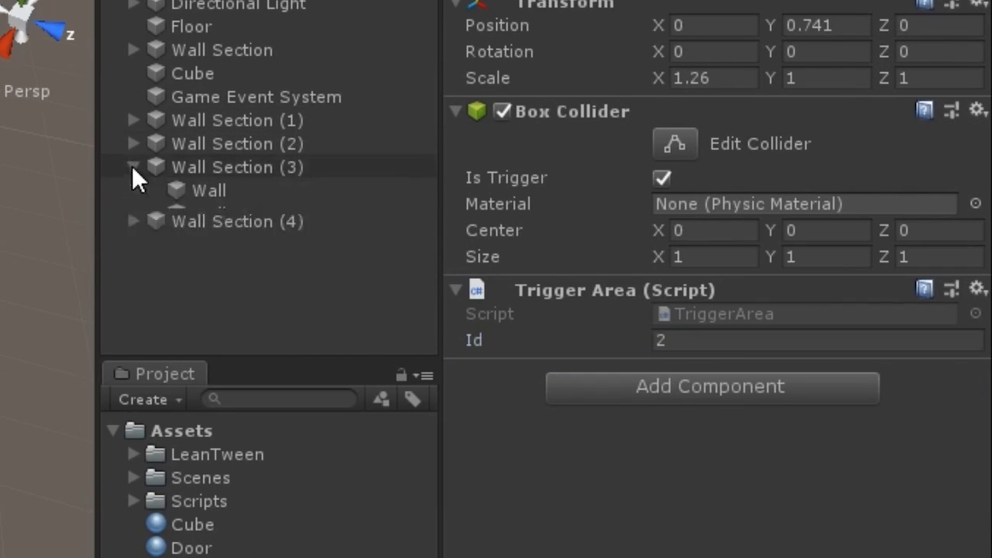
# Step: Set the Id field on a duplicated Wall Section's Trigger Area, e.g. 2 on the third copy
pyautogui.click(211, 260)
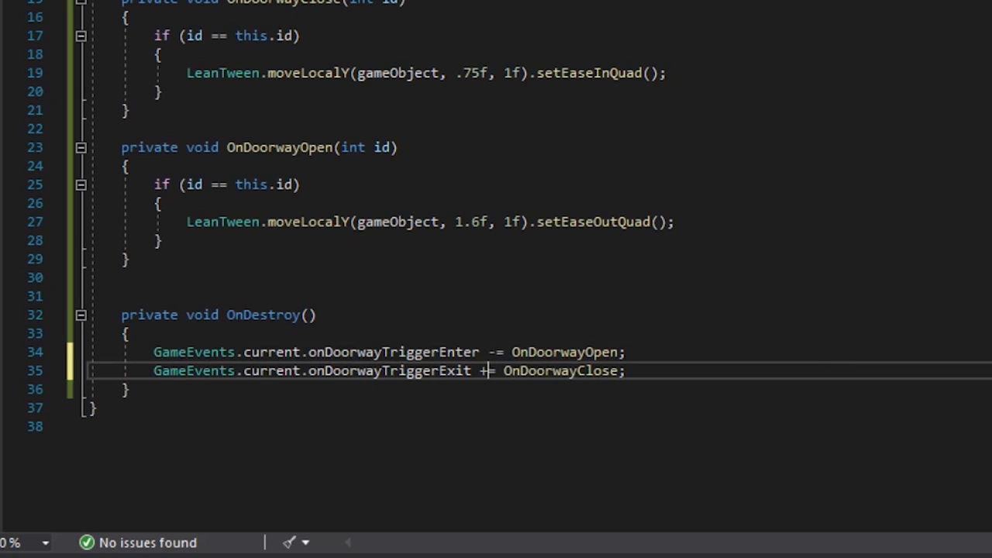
# Step: Add OnDestroy with -= lines unsubscribing onDoorwayTriggerEnter and onDoorwayTriggerExit, then return to Unity
pyautogui.write('-')
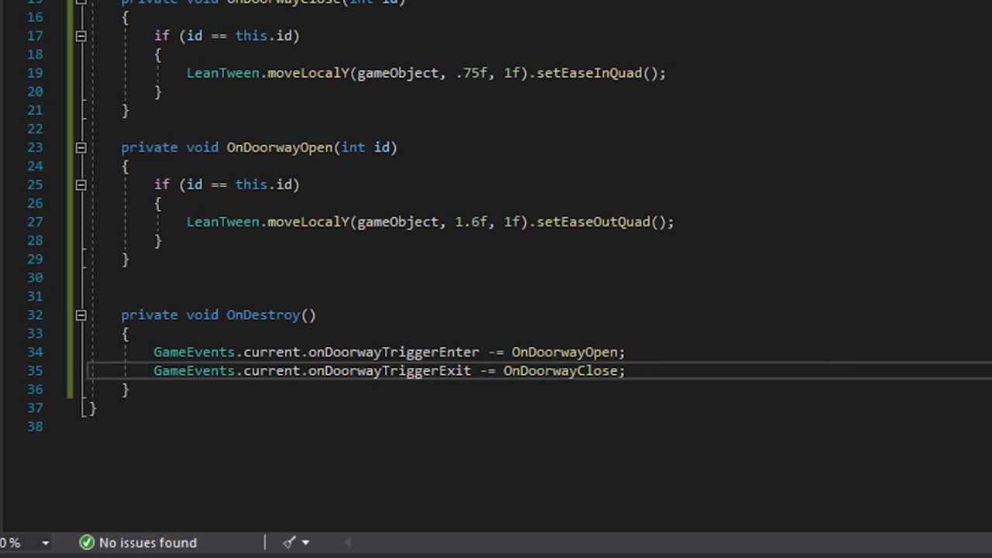
pyautogui.moveTo(911, 360)
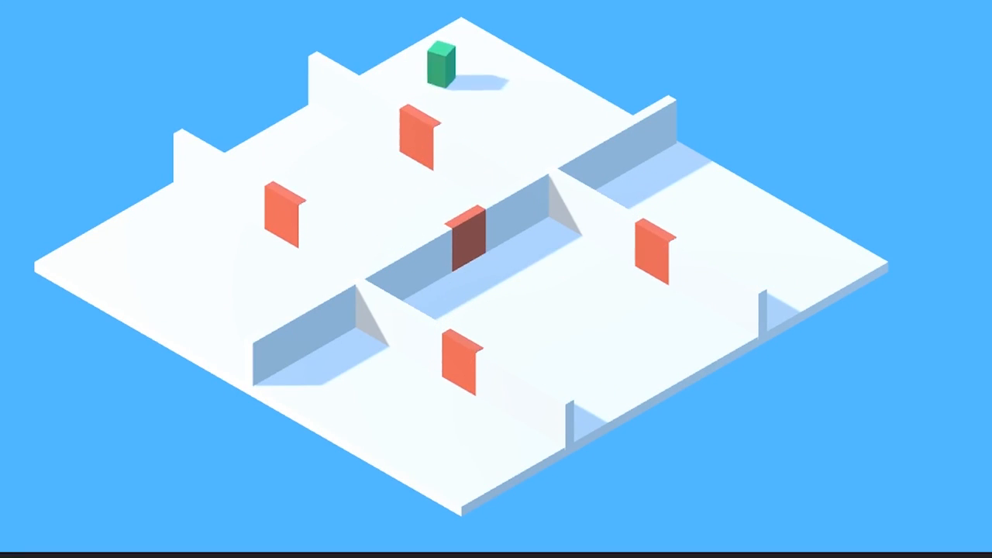
pyautogui.press('alt+tab')
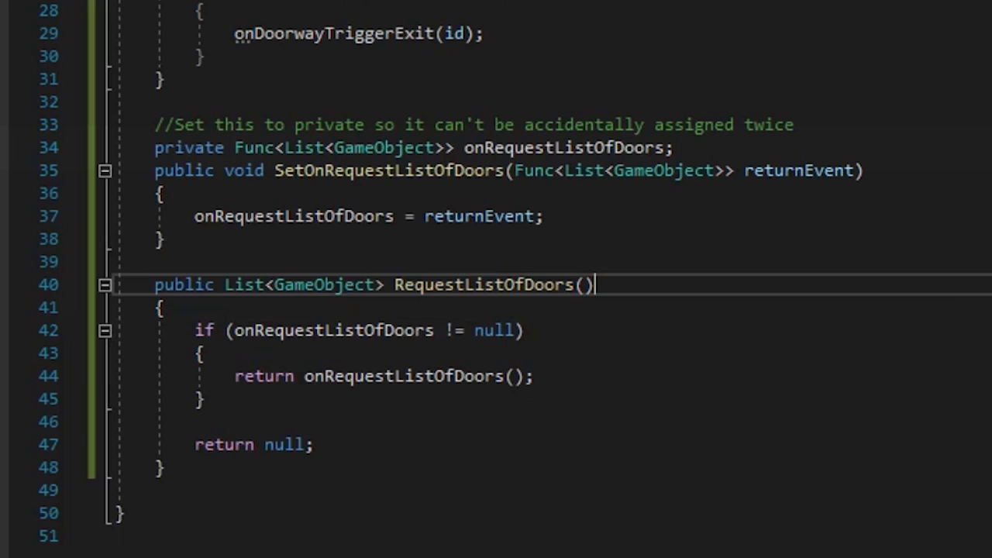